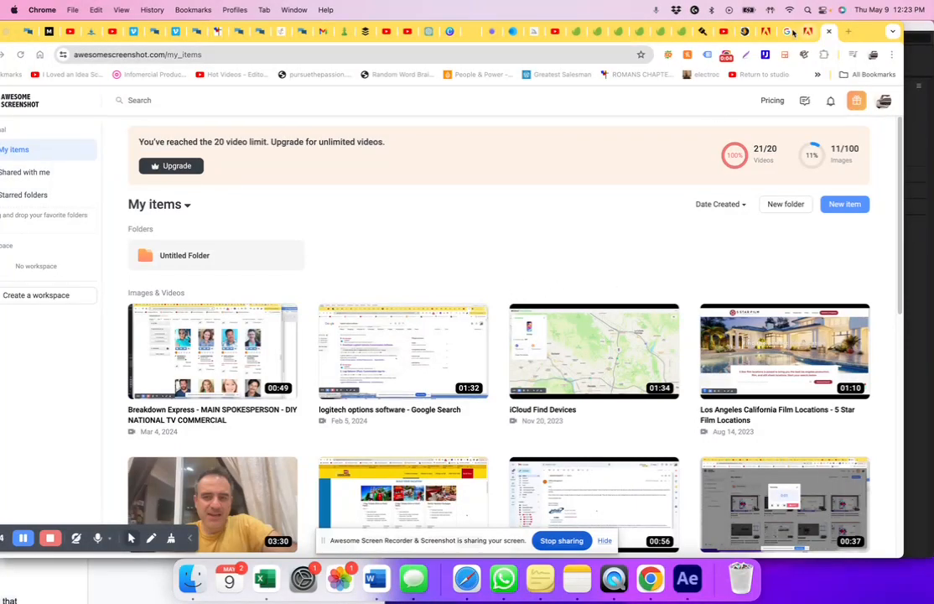
pyautogui.moveTo(687, 578)
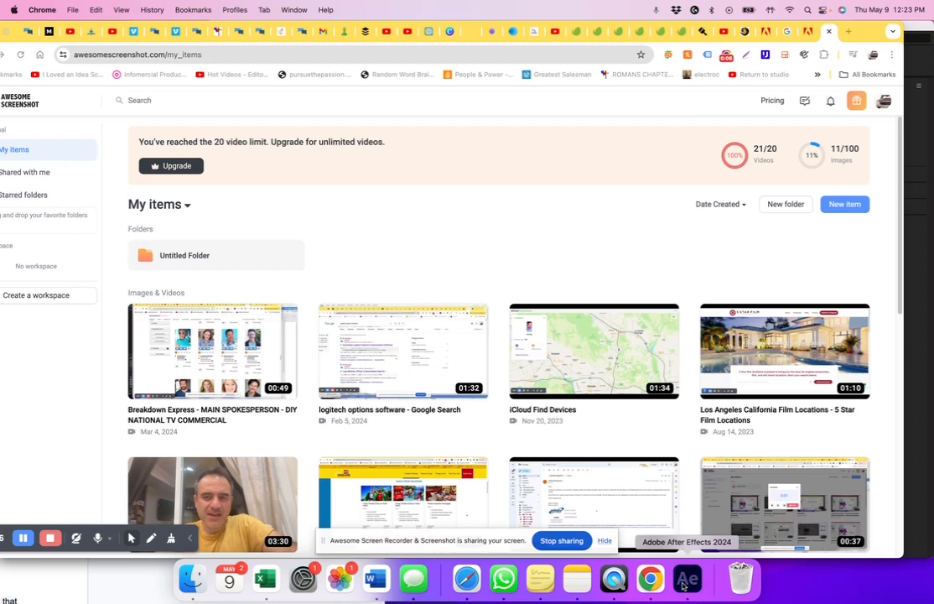
# - Preview the camera-track target over tracked points at several spots across the deck floor
pyautogui.click(687, 577)
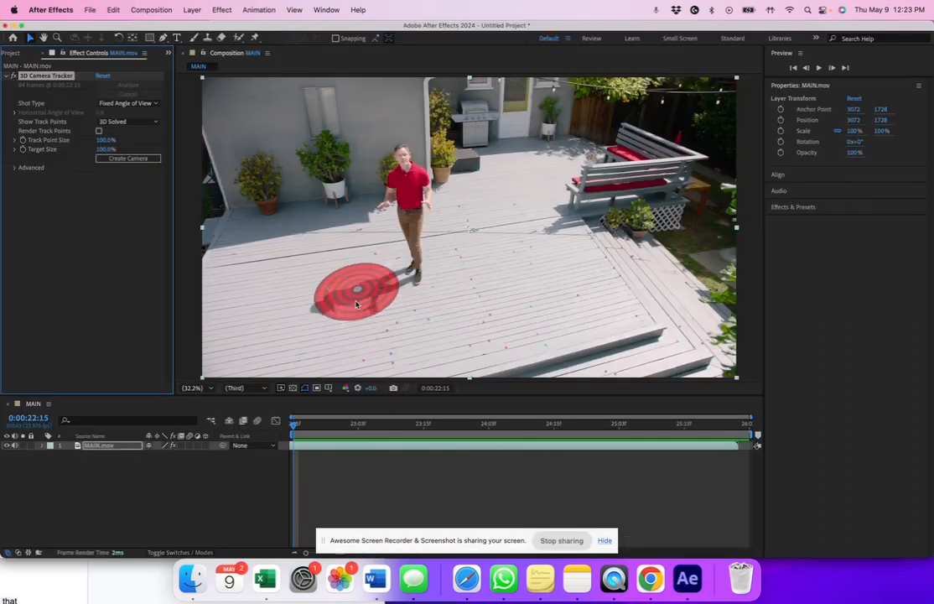
pyautogui.moveTo(357, 293); pyautogui.dragTo(327, 250)
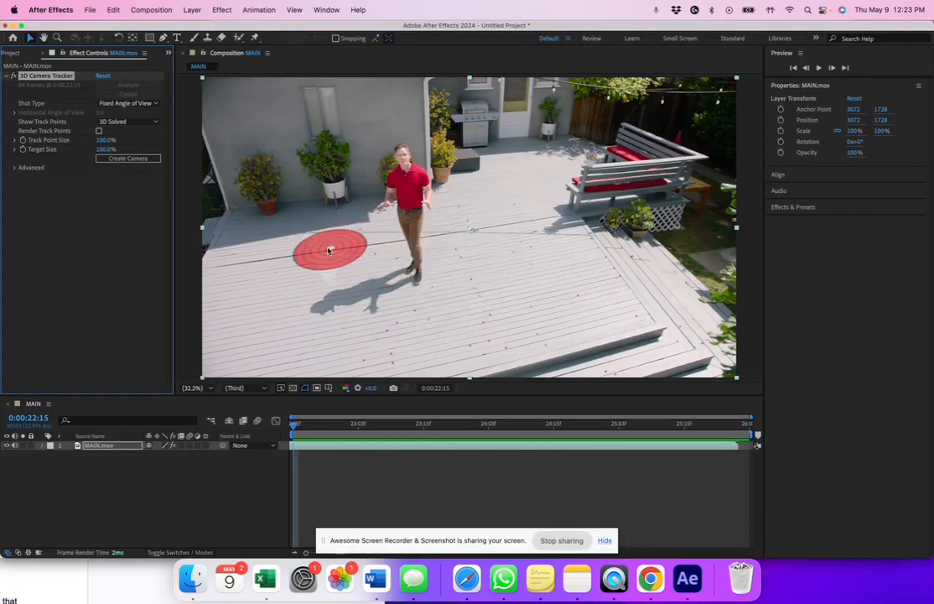
pyautogui.moveTo(330, 249); pyautogui.dragTo(551, 314)
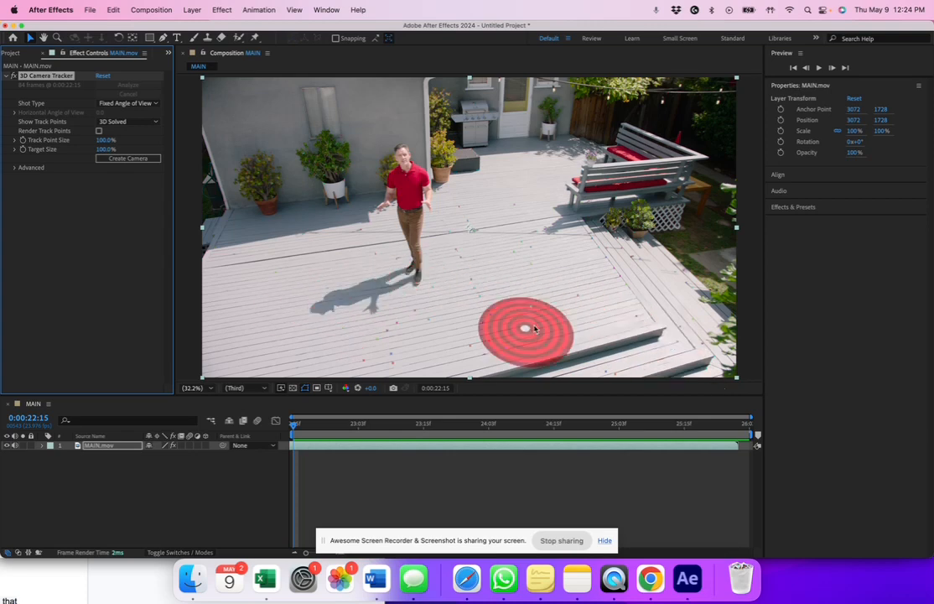
pyautogui.moveTo(528, 327); pyautogui.dragTo(317, 239)
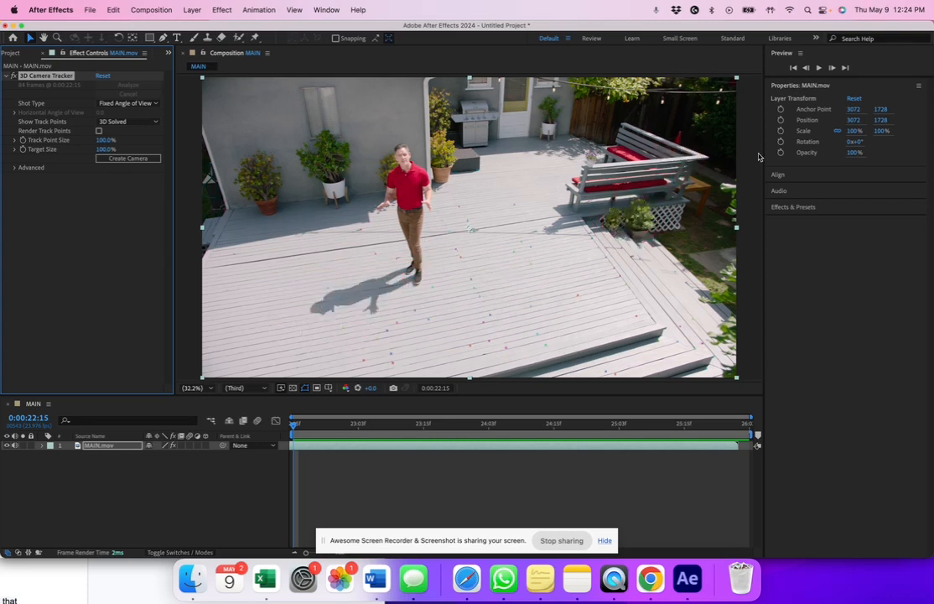
# - Preview the target near the deck steps and on the left side of the deck
pyautogui.click(563, 248)
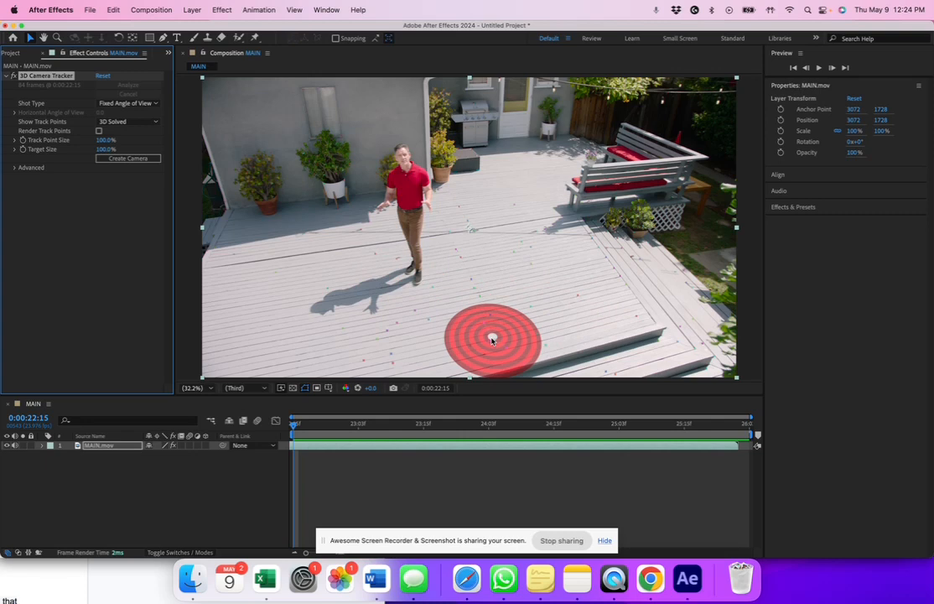
pyautogui.moveTo(493, 340); pyautogui.dragTo(300, 273)
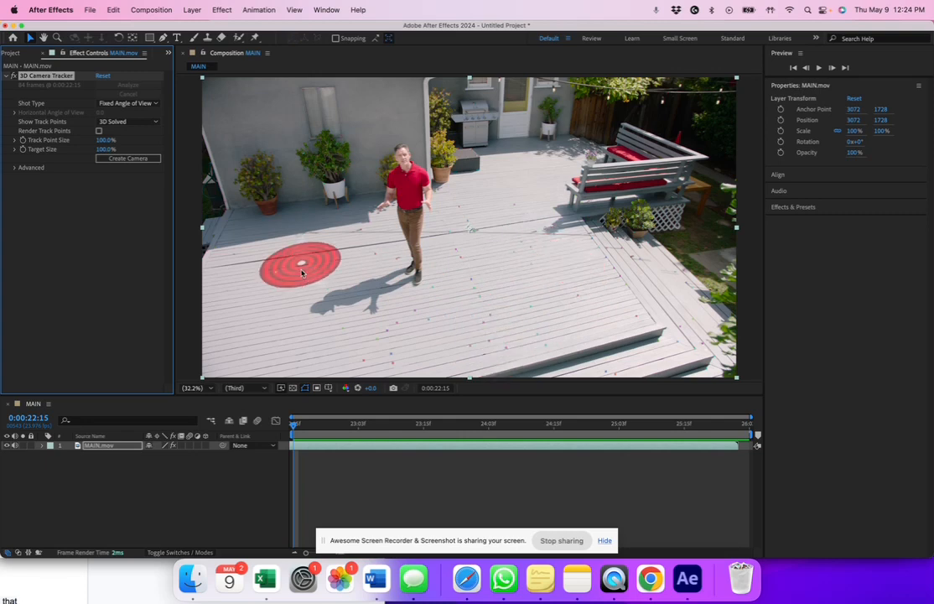
pyautogui.moveTo(300, 266); pyautogui.dragTo(616, 331)
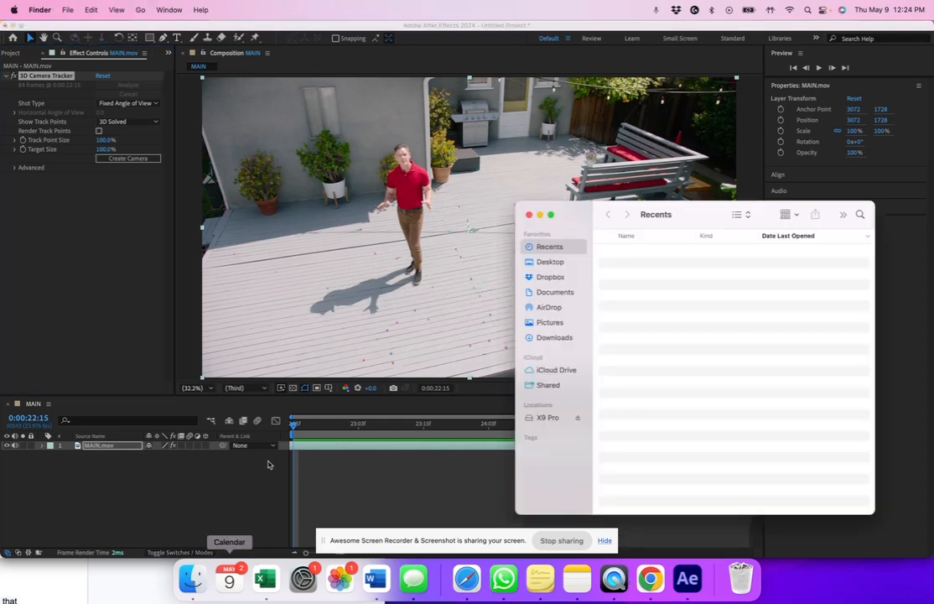
# - Switch to Chrome and bring up the adobe.com all-apps page
pyautogui.click(550, 261)
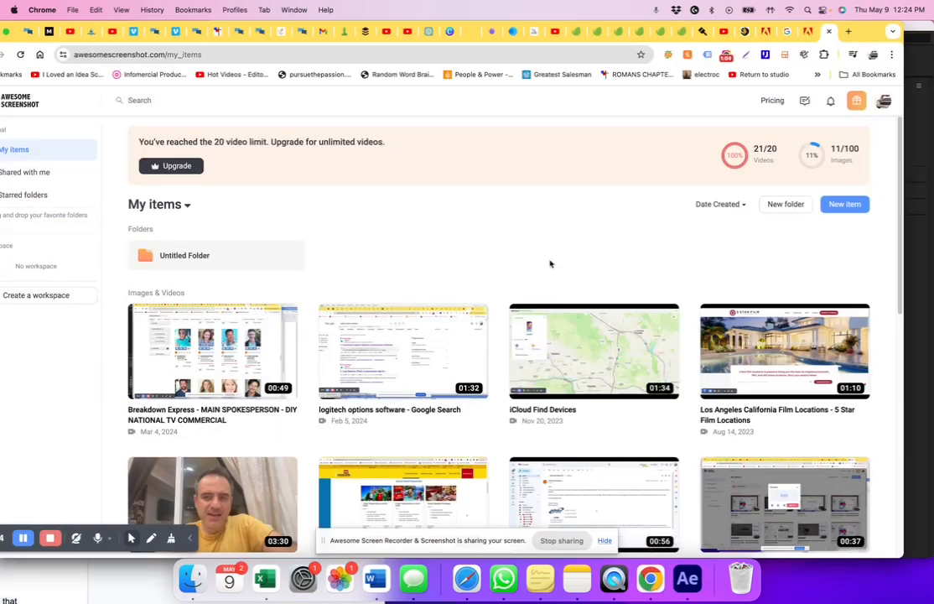
pyautogui.click(784, 31)
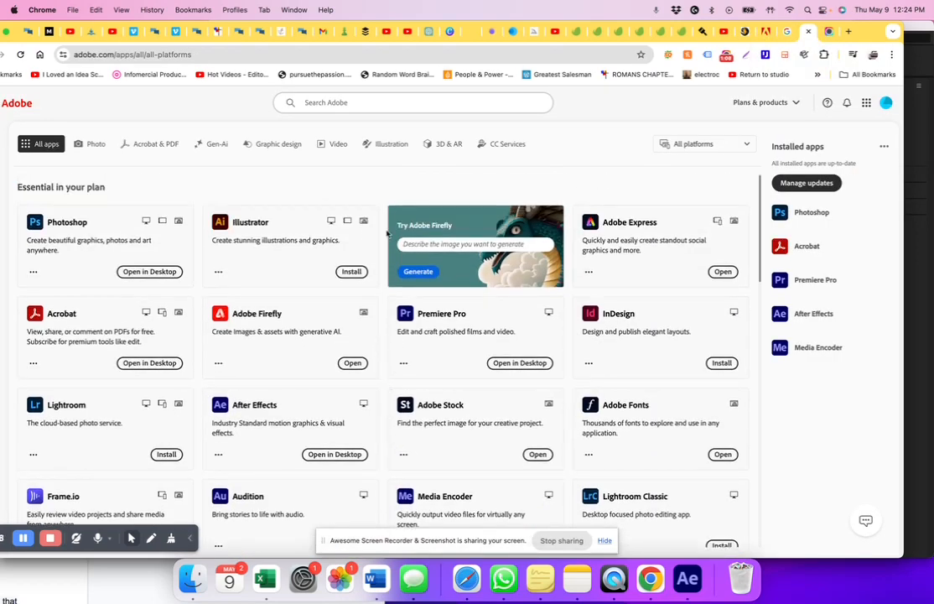
# - Scroll the All apps list to find After Effects among the installed apps
pyautogui.scroll(-3)
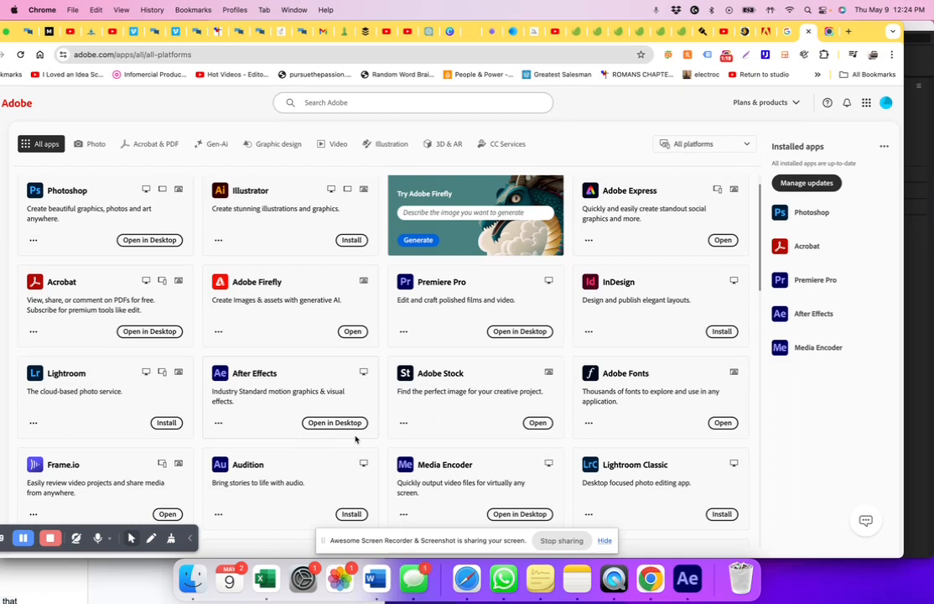
pyautogui.scroll(-3)
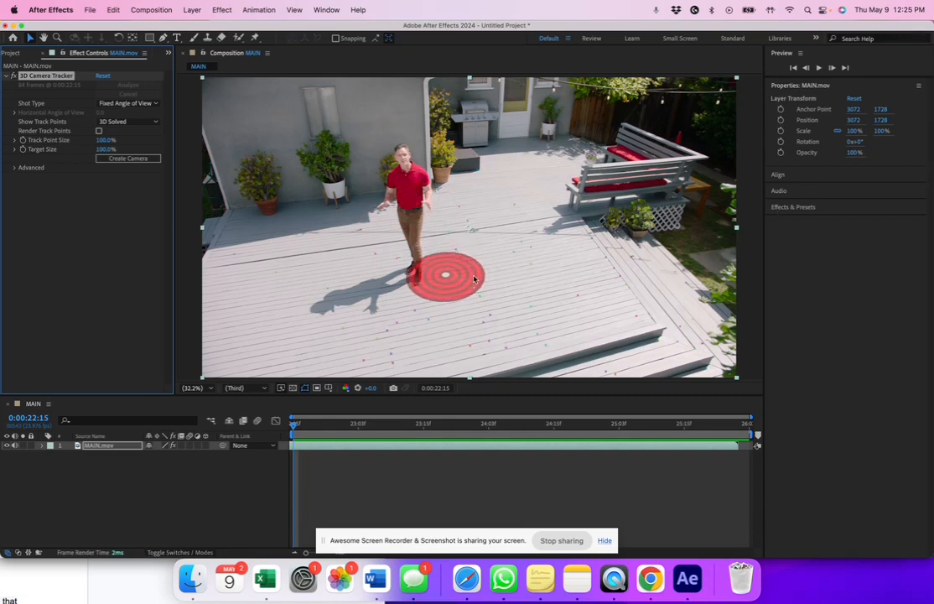
pyautogui.moveTo(446, 275); pyautogui.dragTo(436, 256)
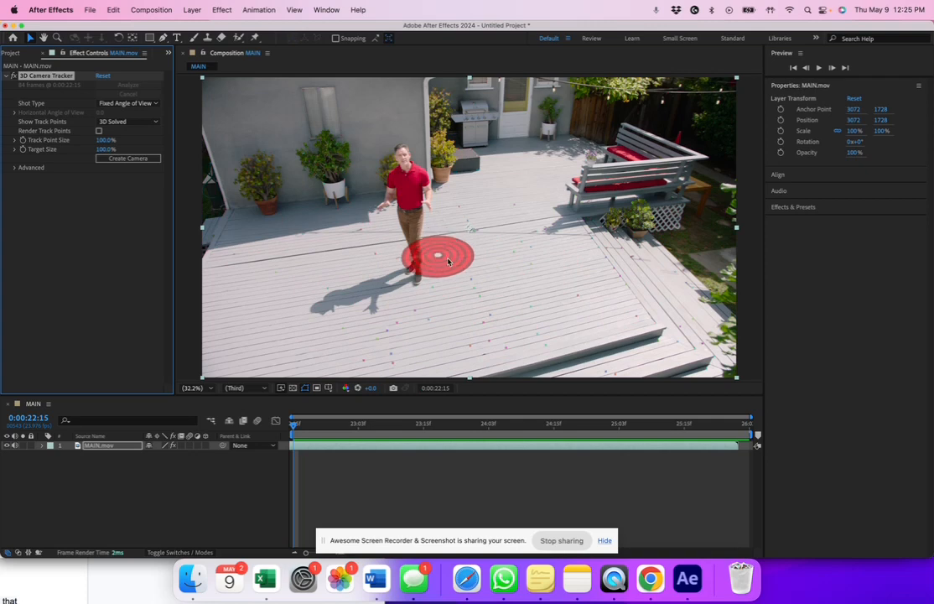
pyautogui.moveTo(436, 255); pyautogui.dragTo(503, 266)
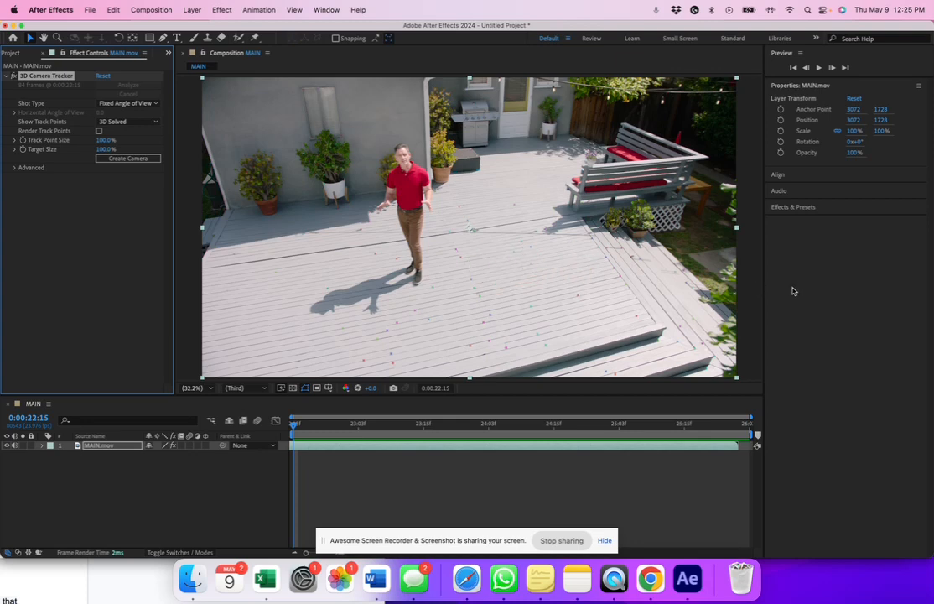
pyautogui.moveTo(649, 578)
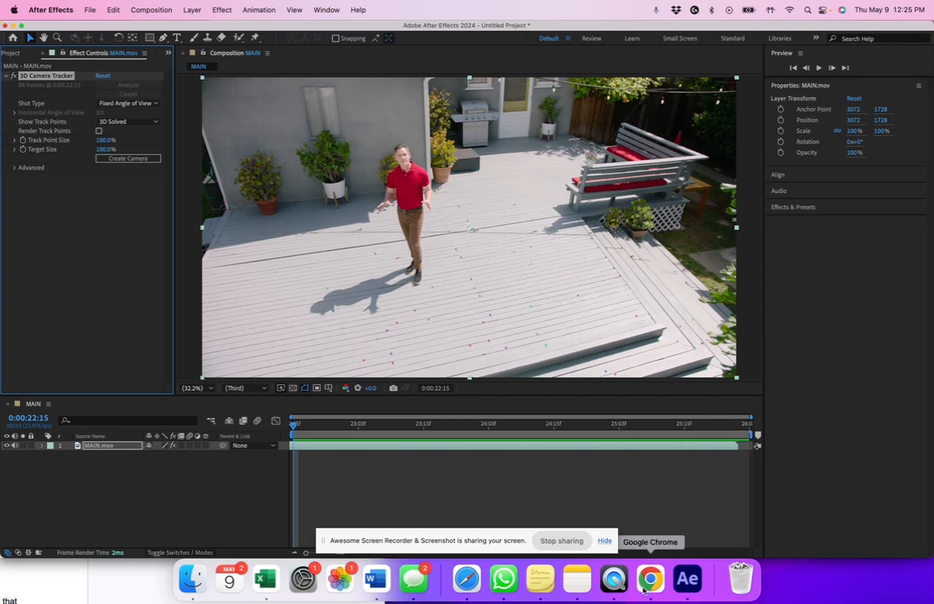